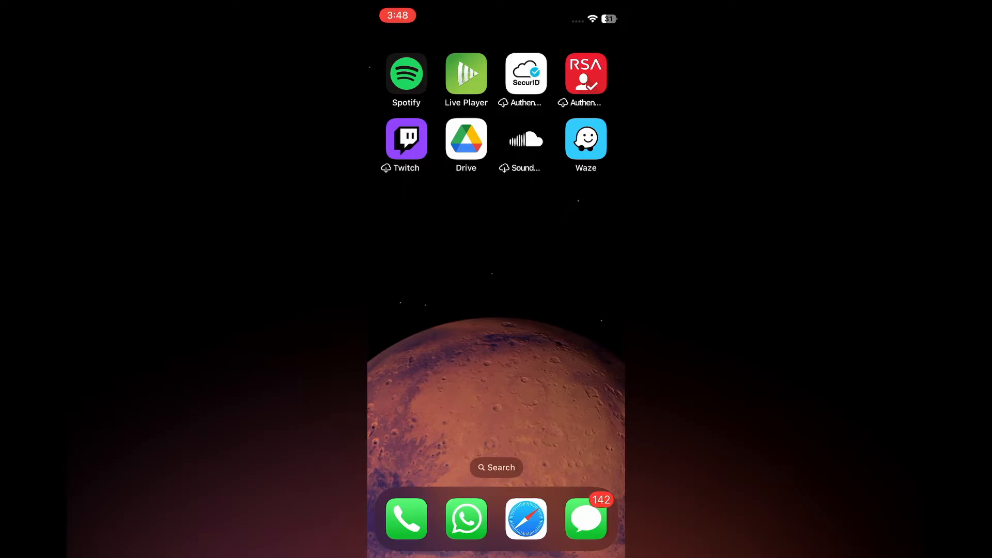
Launch Google Drive and return from the Test folder to the My Drive list.
click(466, 139)
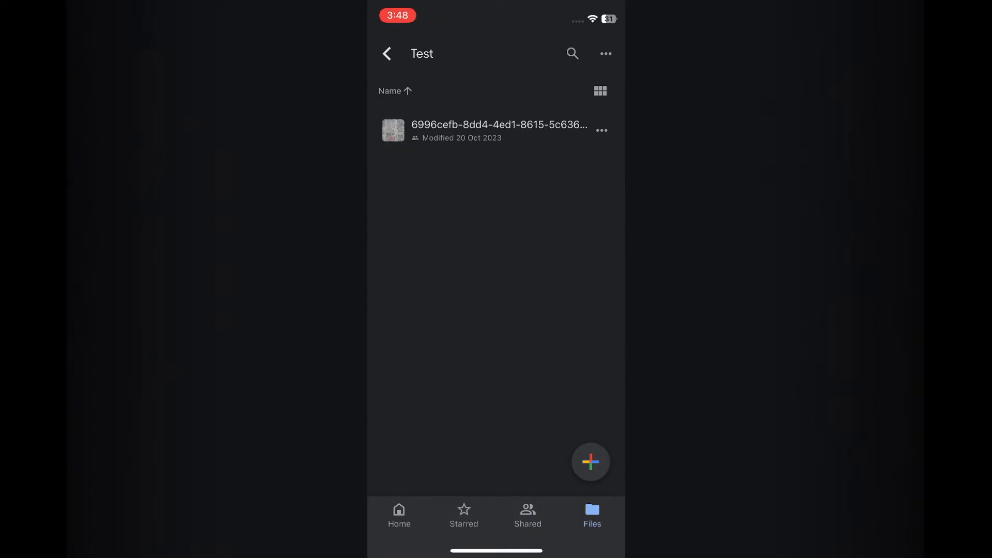
click(387, 53)
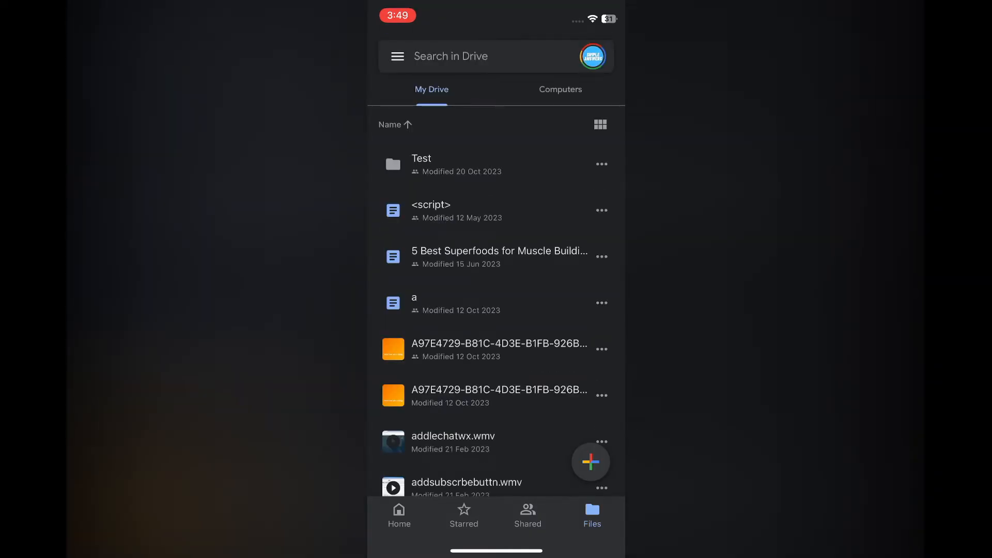
Reach the Test folder's Manage access settings from its options menu.
click(601, 165)
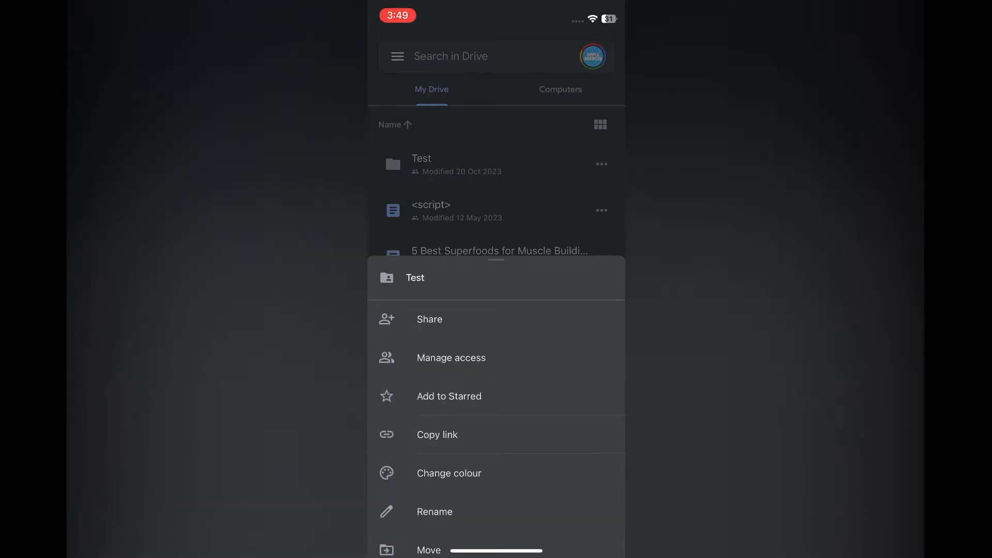
click(451, 358)
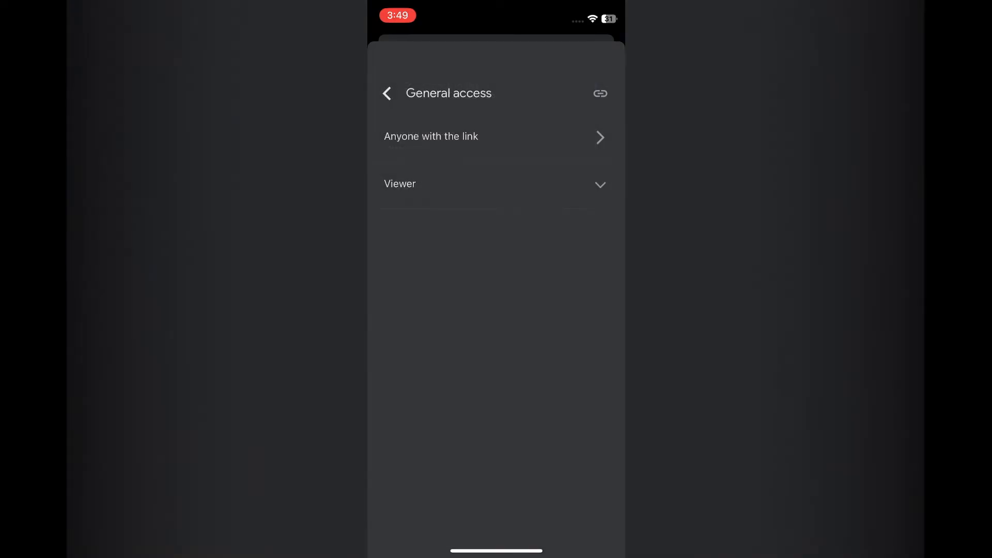
Set the Test folder's general access to 'Anyone with the link'.
click(431, 136)
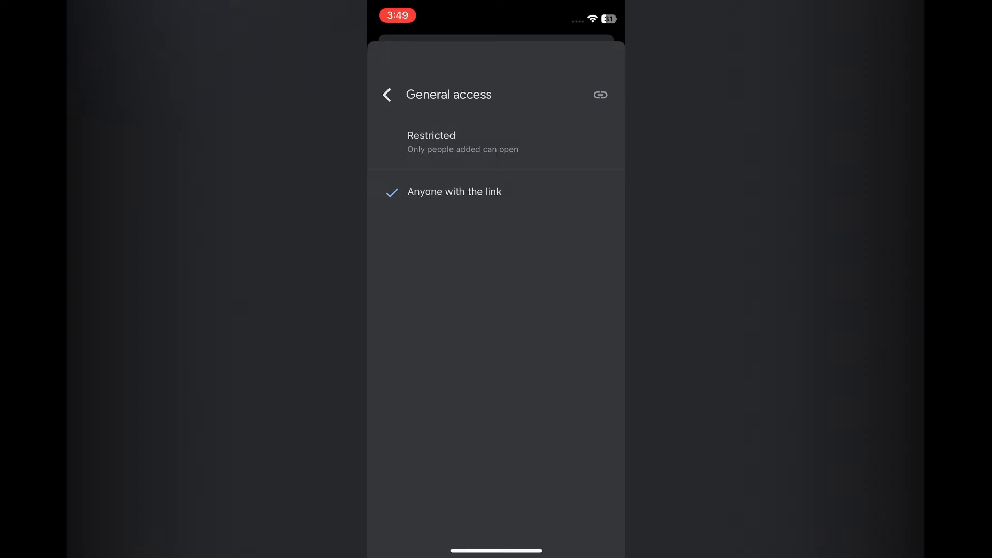
click(600, 94)
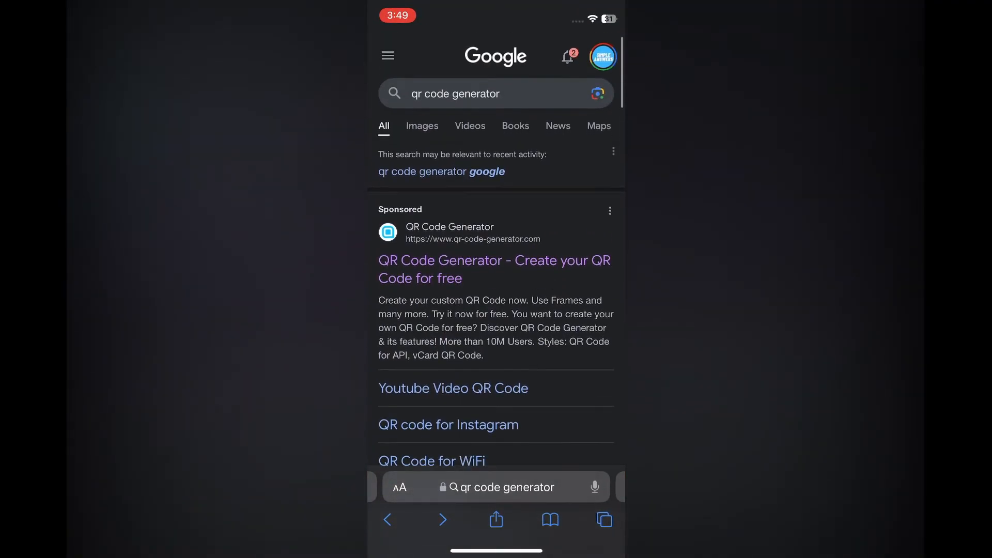
Scroll the 'qr code generator' results down to the QR Code Generator site.
scroll(down, 3)
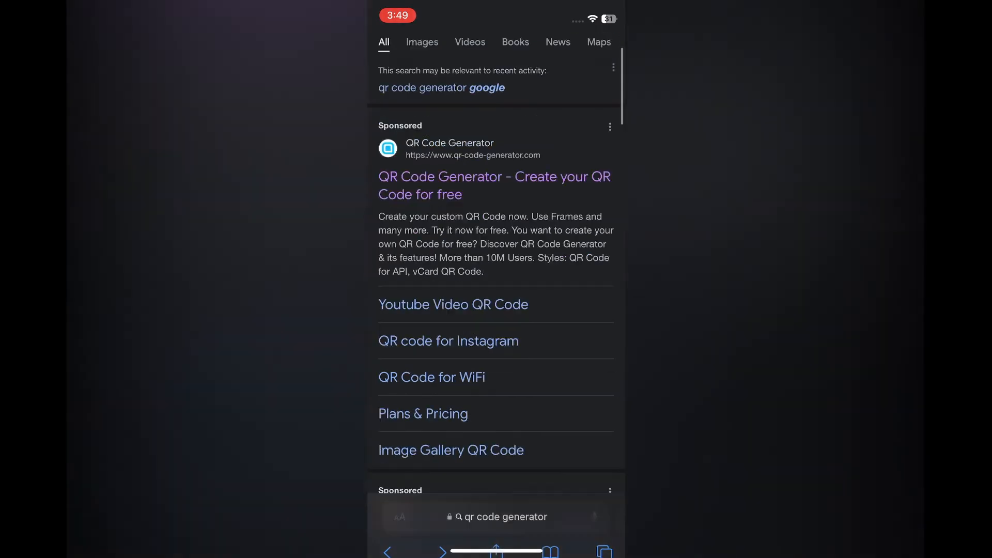
scroll(down, 3)
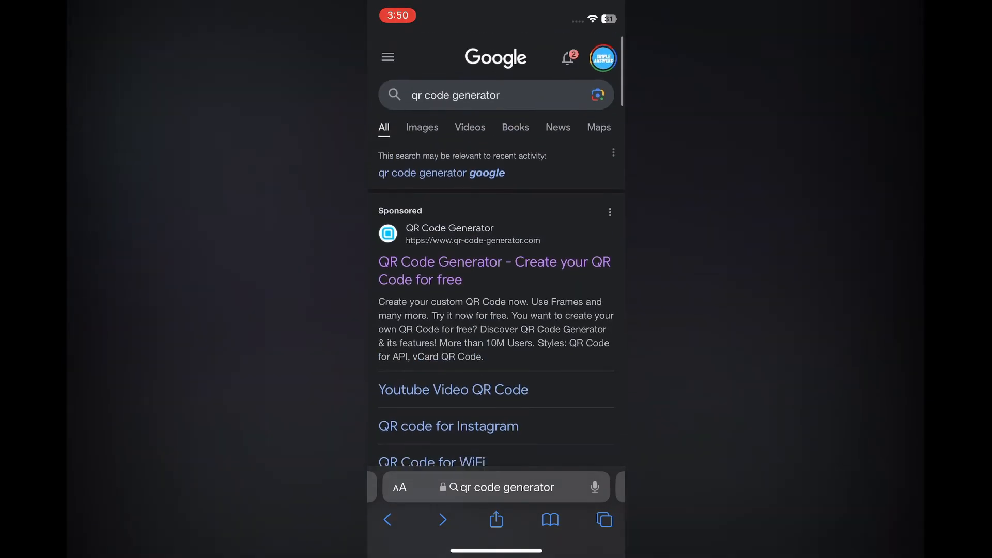
scroll(down, 3)
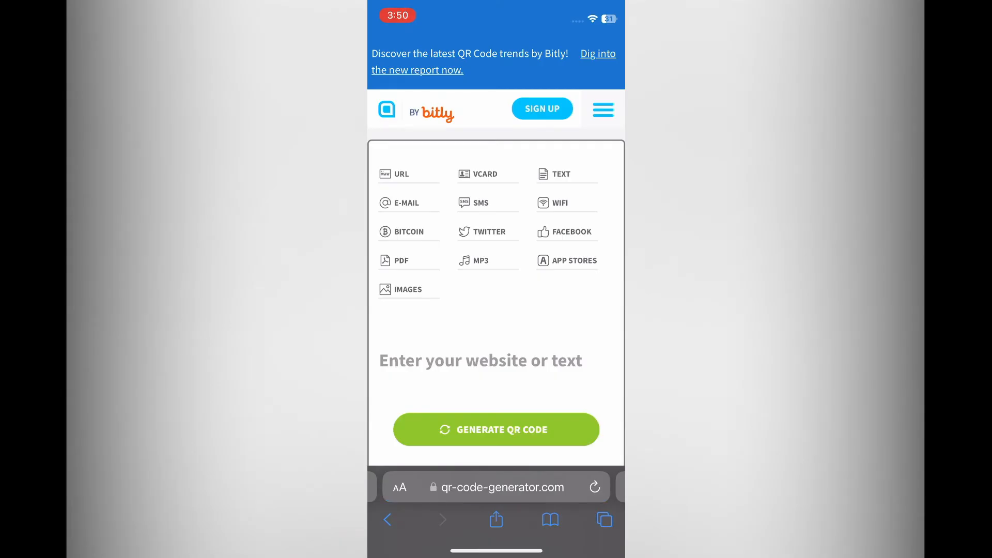
Paste the copied Drive folder link into the website-or-text field to encode it.
click(481, 359)
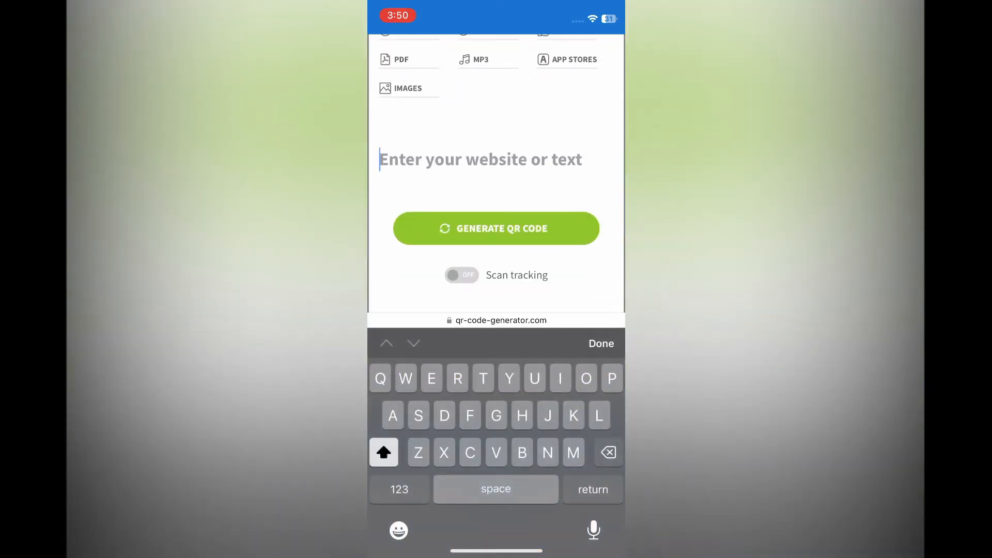
click(481, 160)
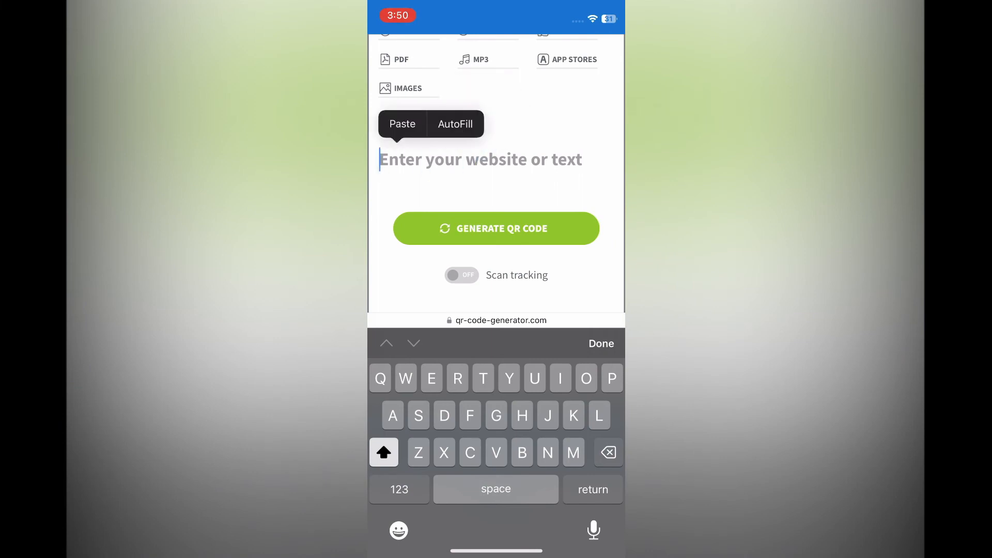
click(402, 123)
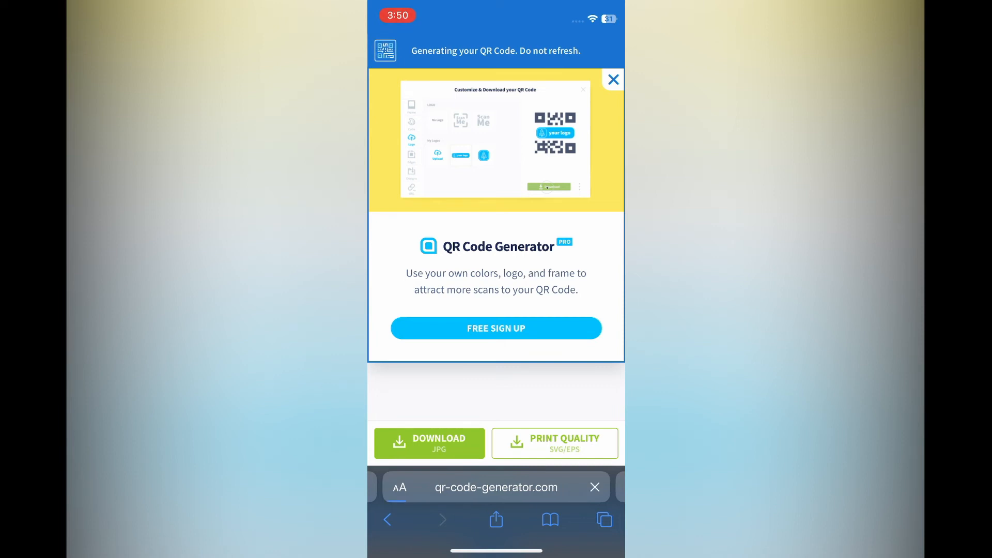
Download the QR code as JPG and confirm saving frame.png in Safari.
click(429, 444)
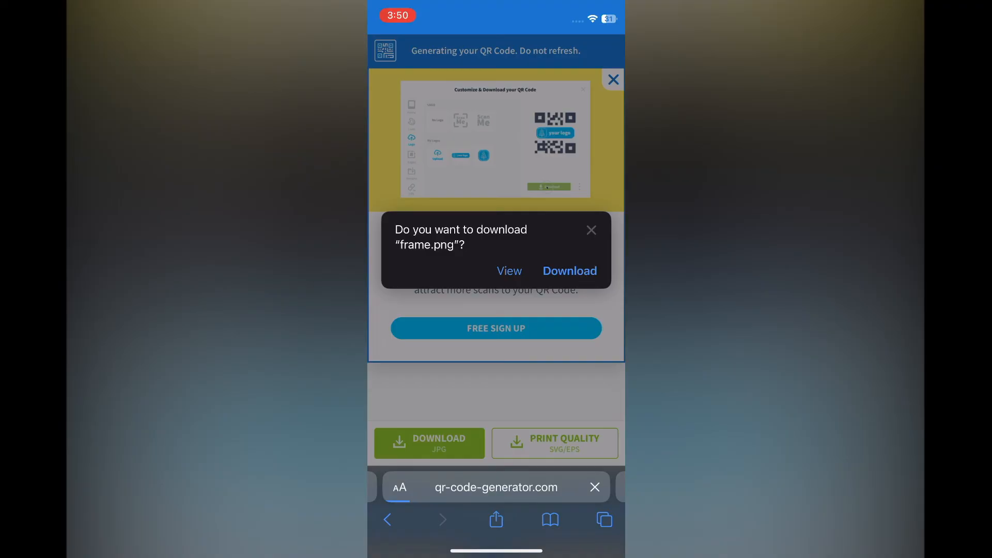
click(569, 271)
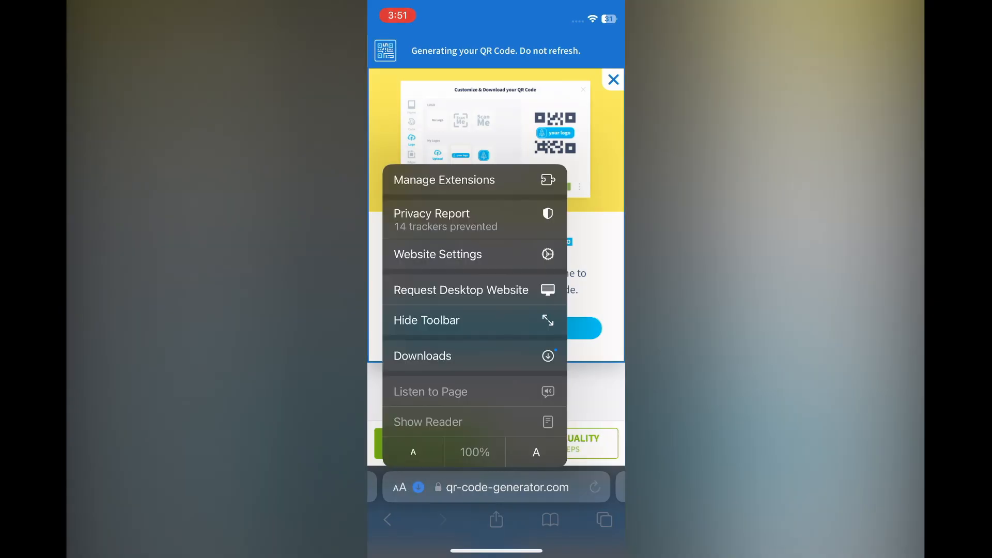
Preview the downloaded 'frame 3' QR code image from Safari's Downloads list.
click(423, 355)
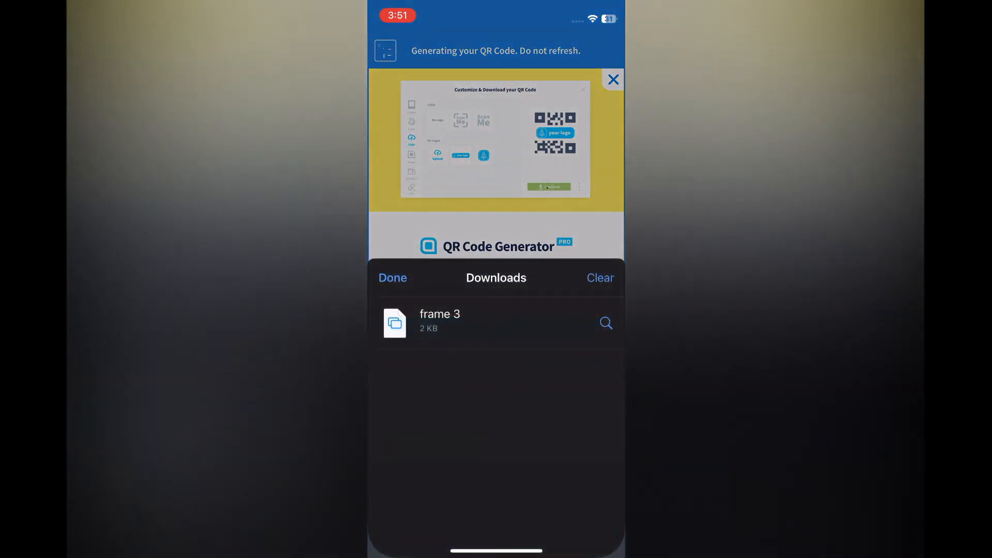
click(439, 323)
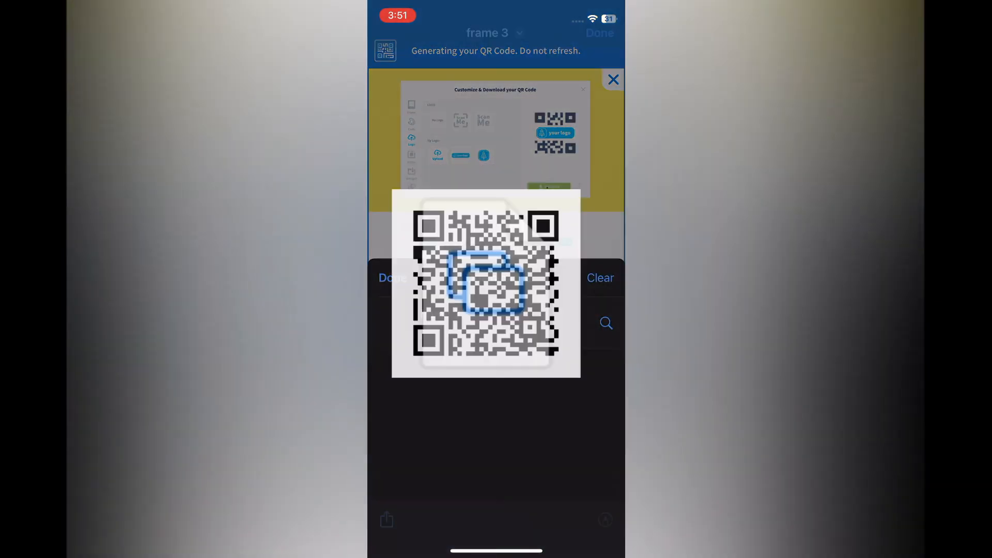